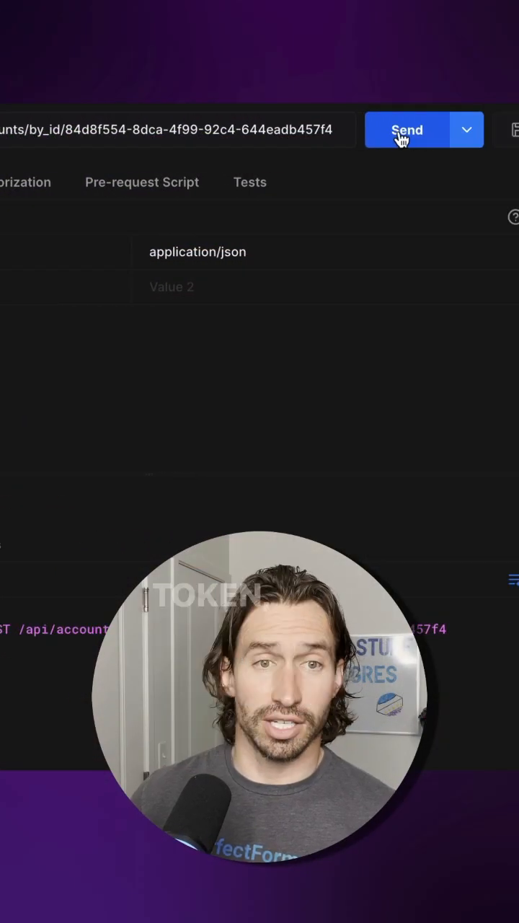
Send the GET /api/accounts/by_id request and get the 200 OK response.
left_click(407, 129)
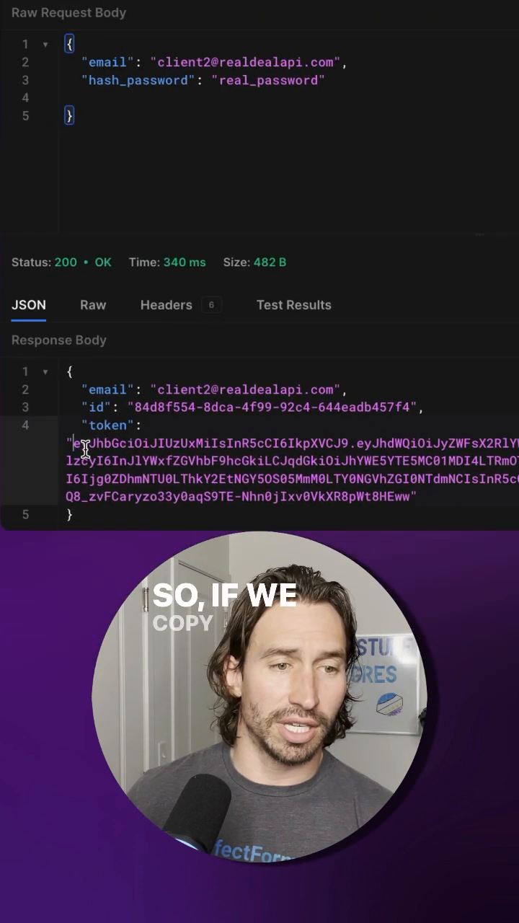
Select the full access-token string in the login response body to copy it.
left_click_drag(75, 442, 411, 495)
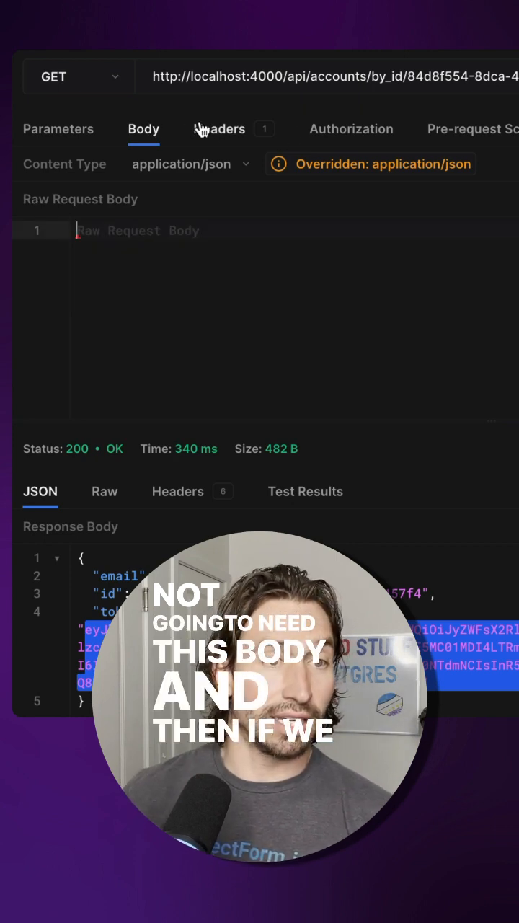
left_click(219, 129)
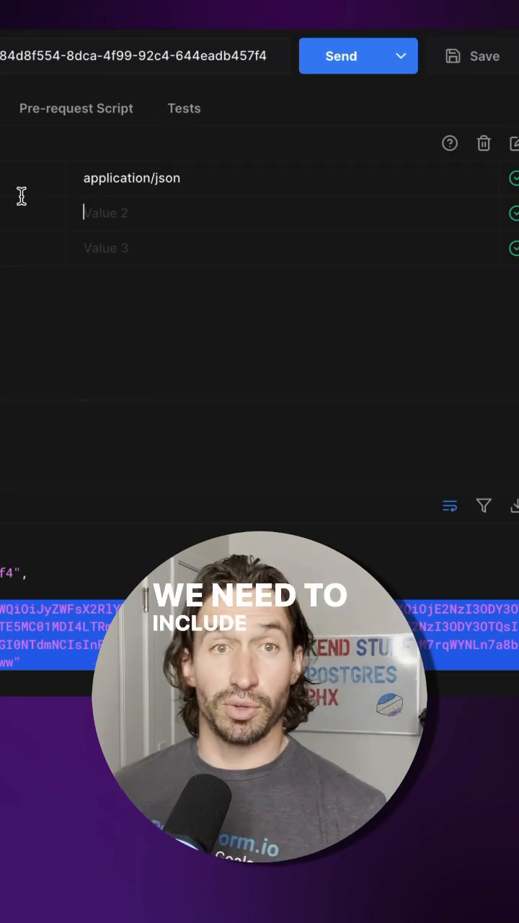
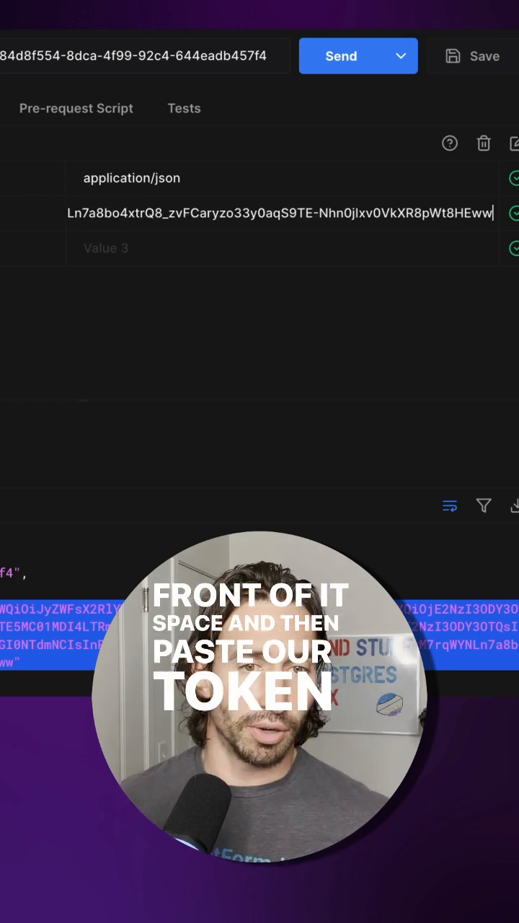